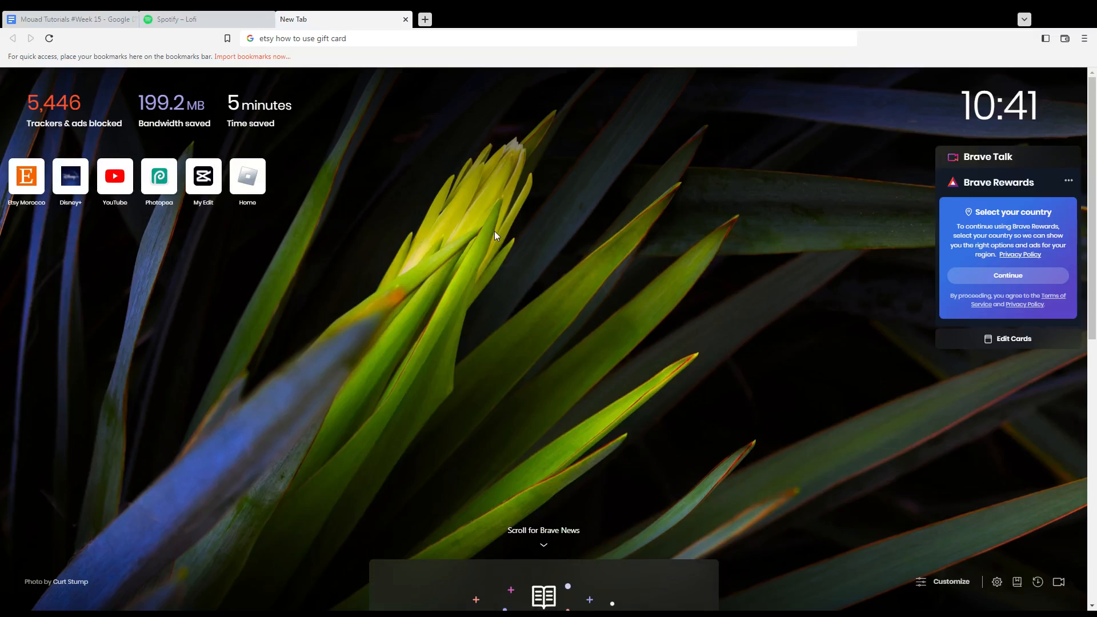
pyautogui.moveTo(372, 88)
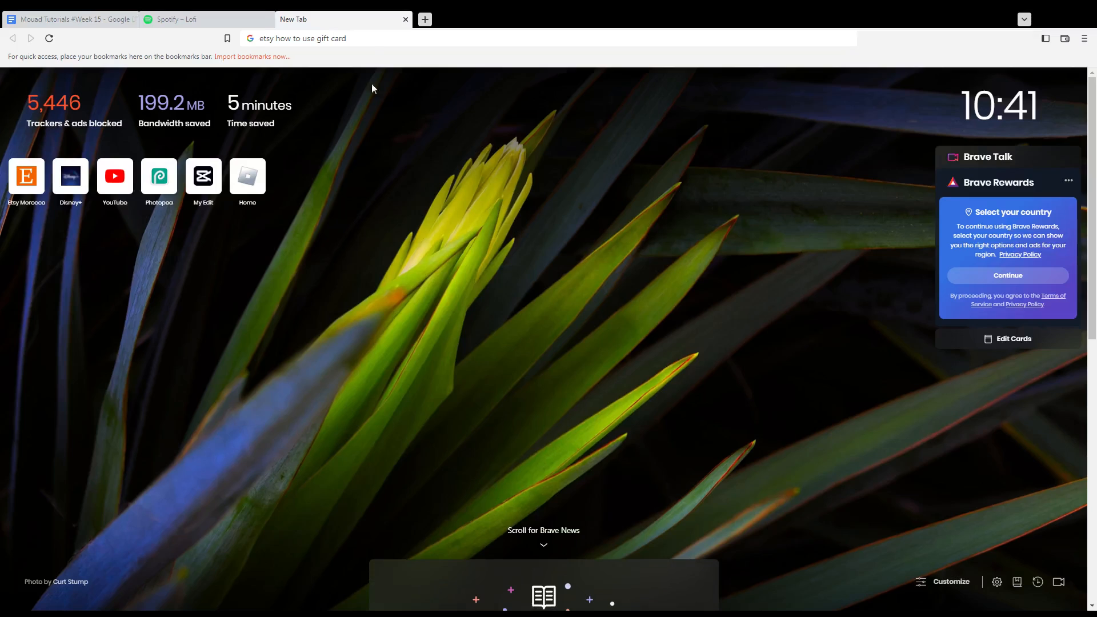
# Replace the gift card search in Brave's address bar with etsy.com
pyautogui.doubleClick(308, 38)
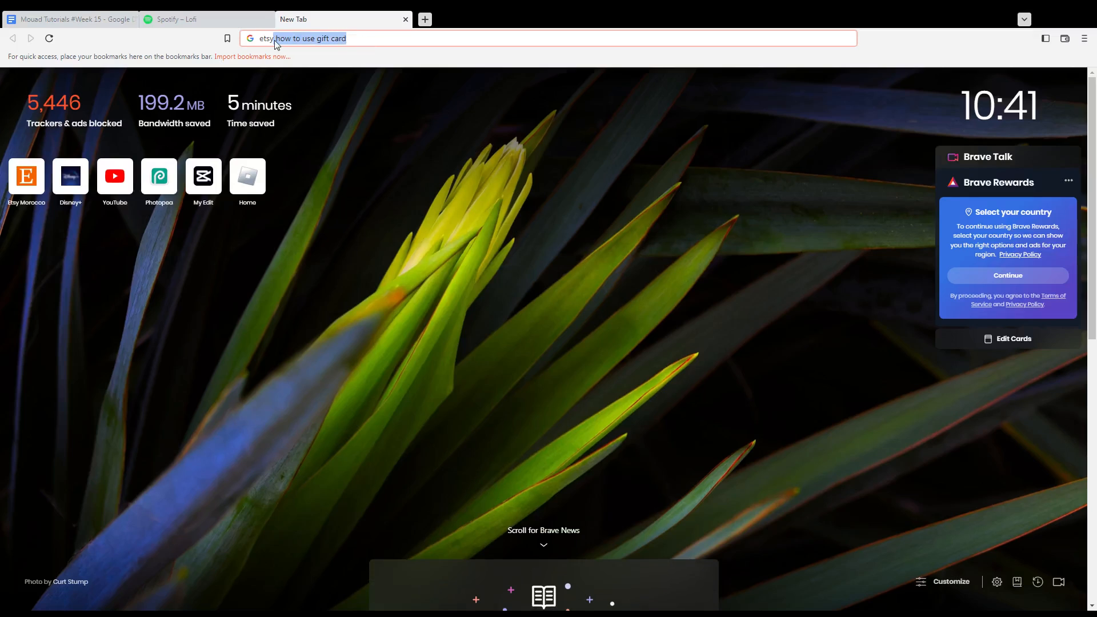
pyautogui.write('etsy.com')
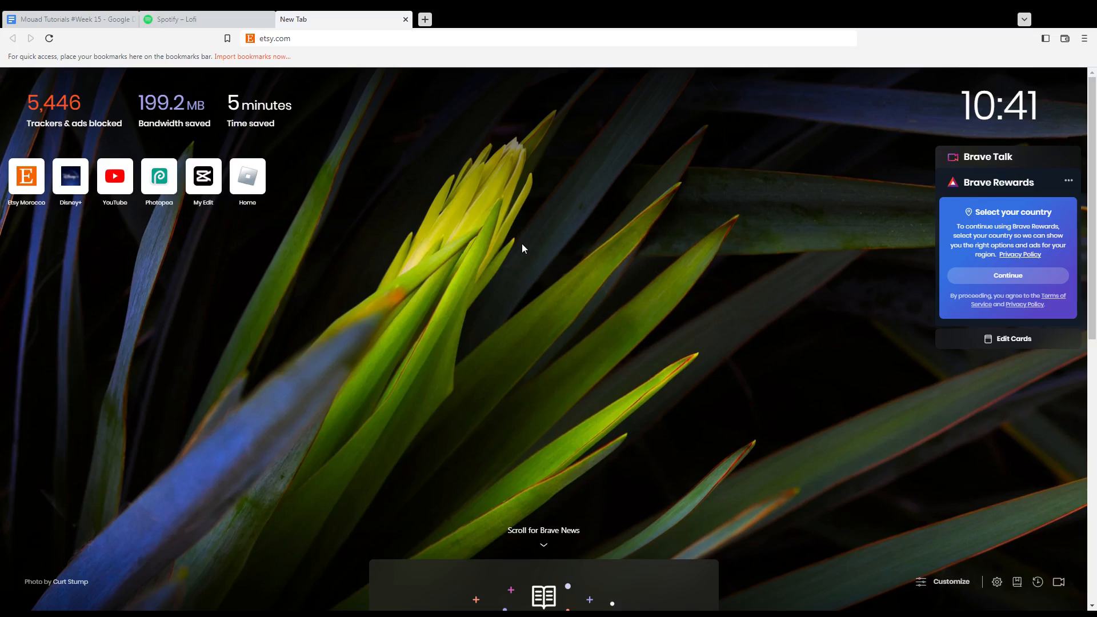
pyautogui.moveTo(337, 68)
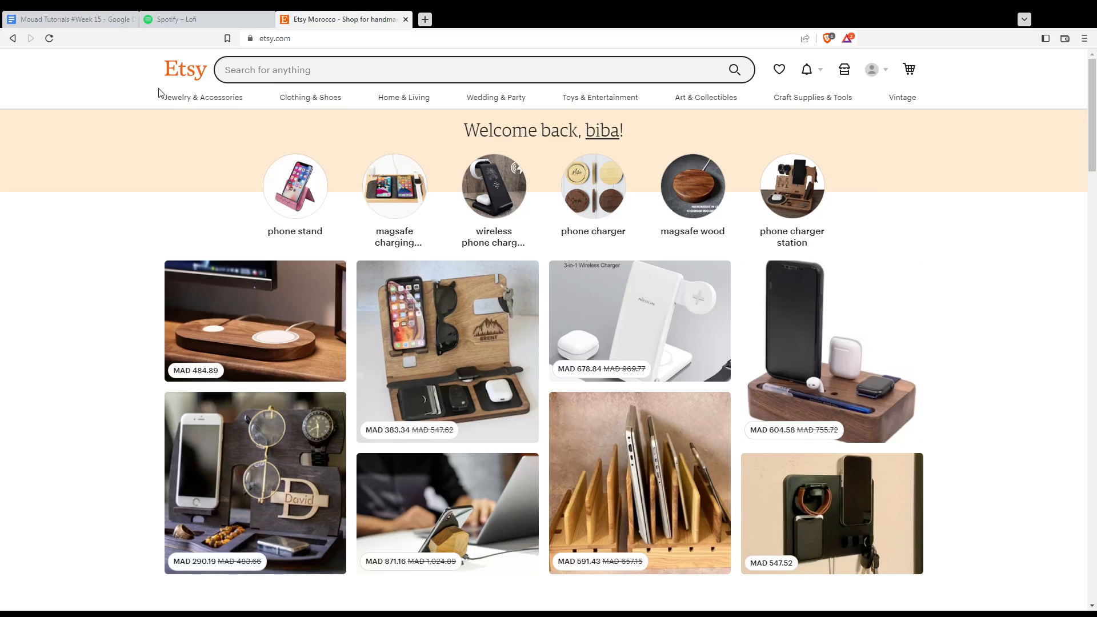
pyautogui.moveTo(449, 138)
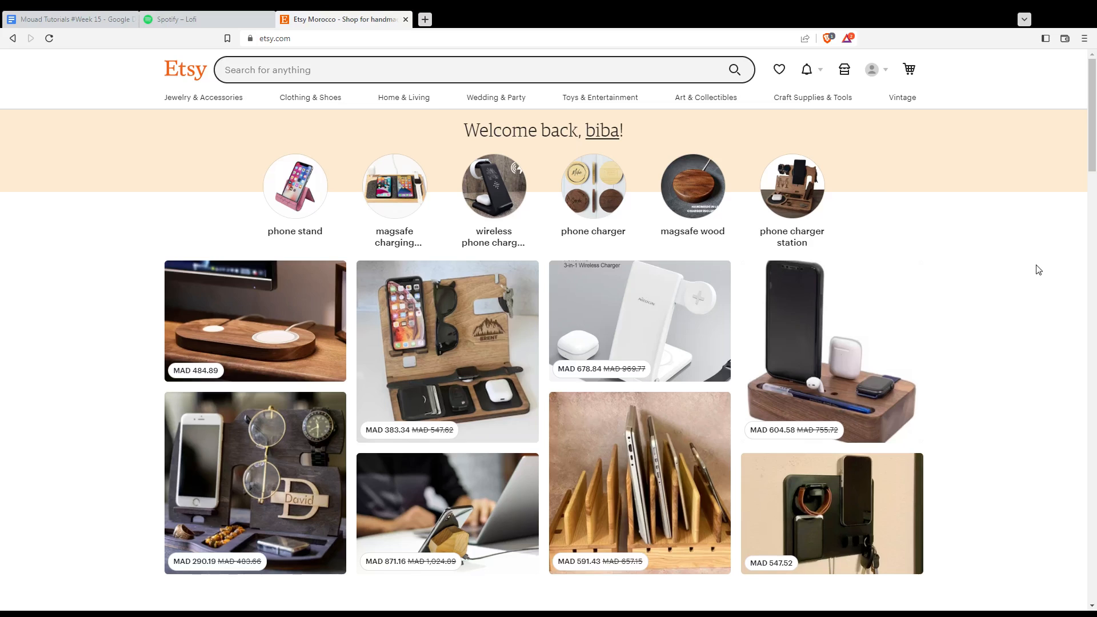
pyautogui.moveTo(941, 61)
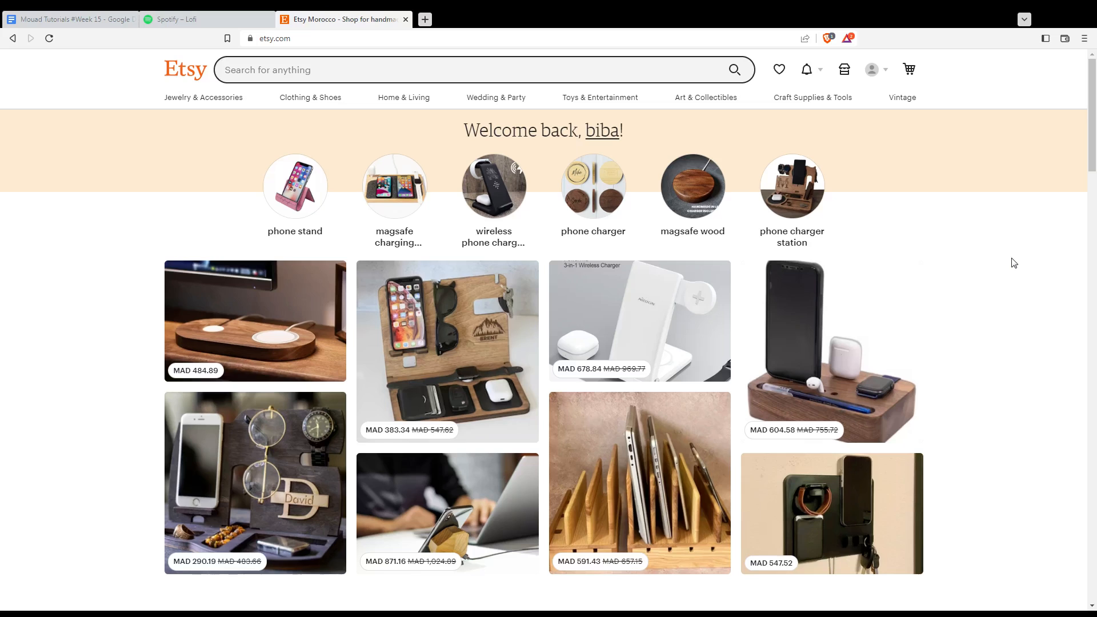
# Browse the signed-in Etsy home page's recommended phone-charging listings
pyautogui.doubleClick(499, 131)
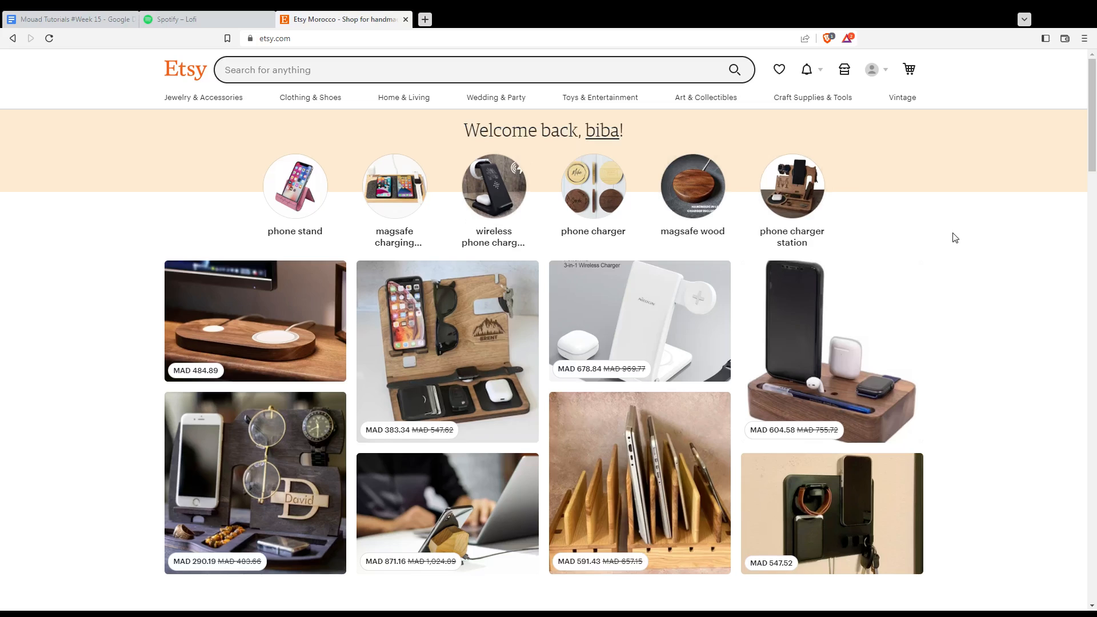
pyautogui.moveTo(927, 251)
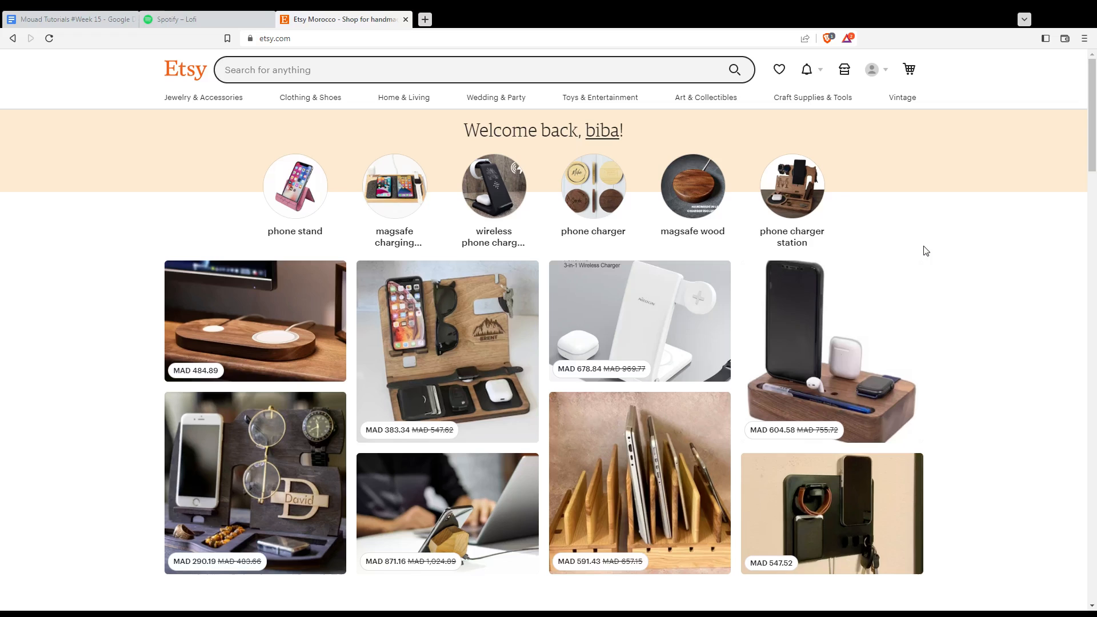
# Open the MAD 484.89 wooden MagSafe charging base listing and its Material dropdown
pyautogui.click(255, 321)
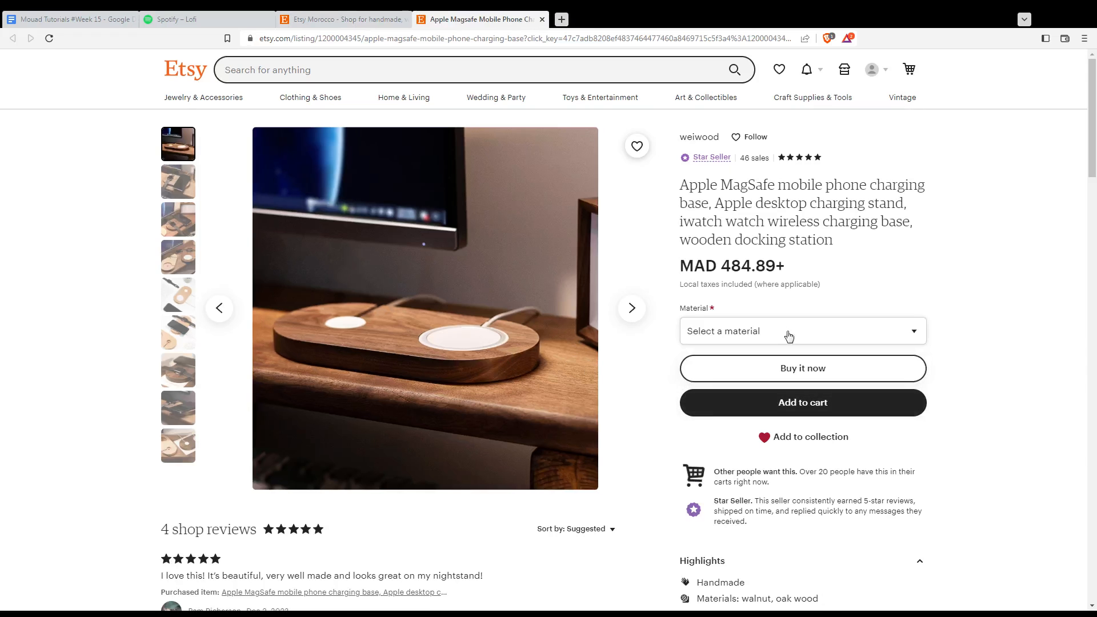
pyautogui.click(802, 330)
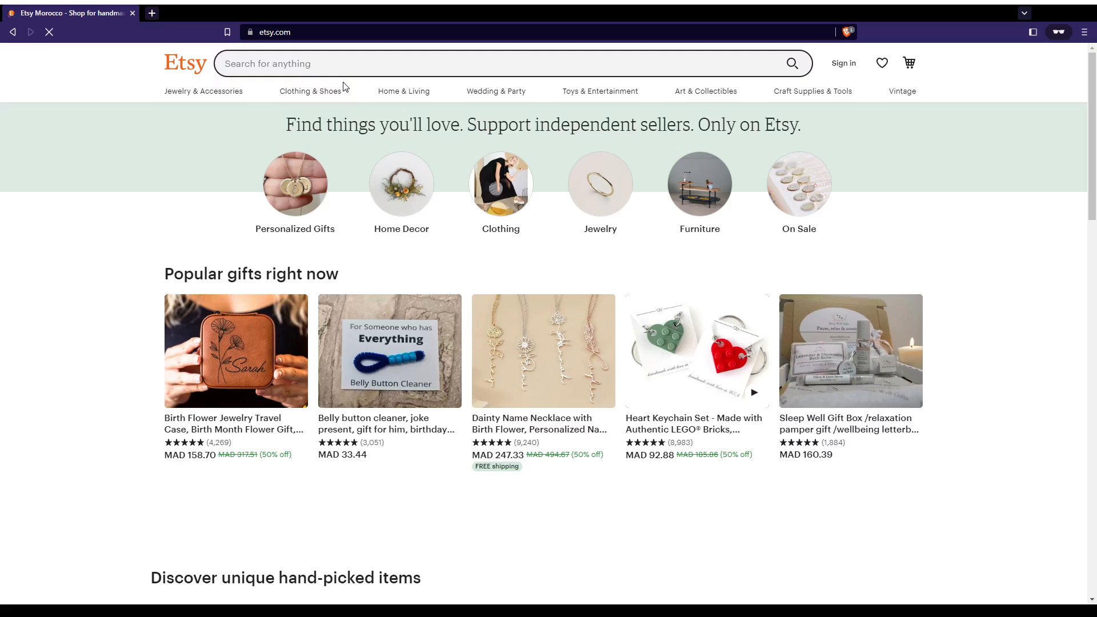
pyautogui.moveTo(293, 380)
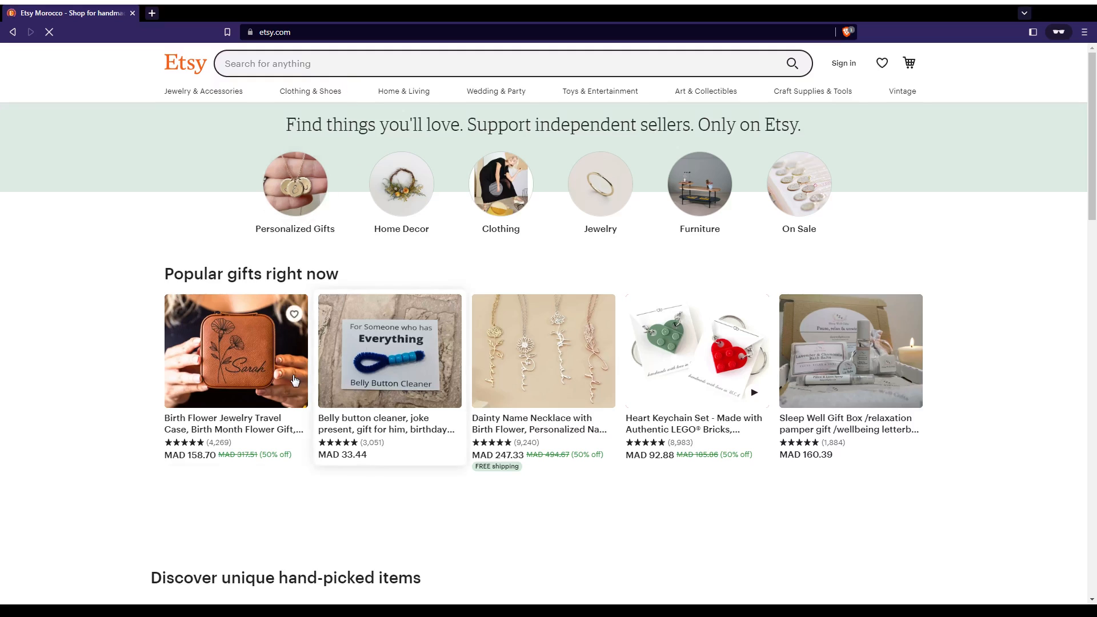
# Open the Birth Flower Jewelry Travel Case from Popular gifts in the signed-out window
pyautogui.click(236, 351)
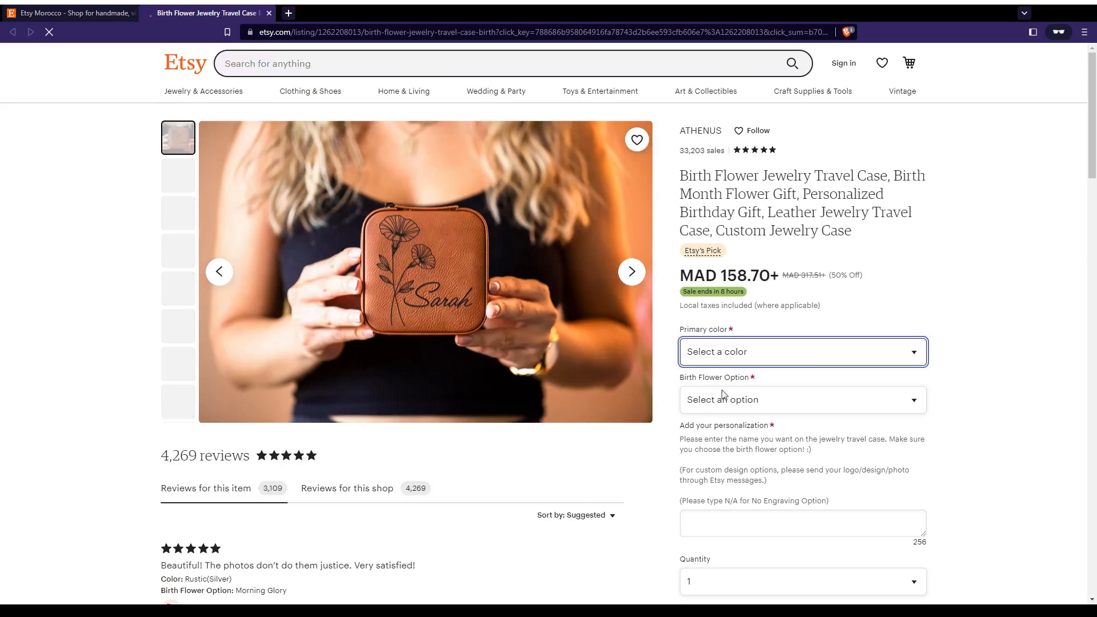
# Add the travel case in Black(Silver), Lotus, personalized "test", to the cart and view it
pyautogui.click(801, 352)
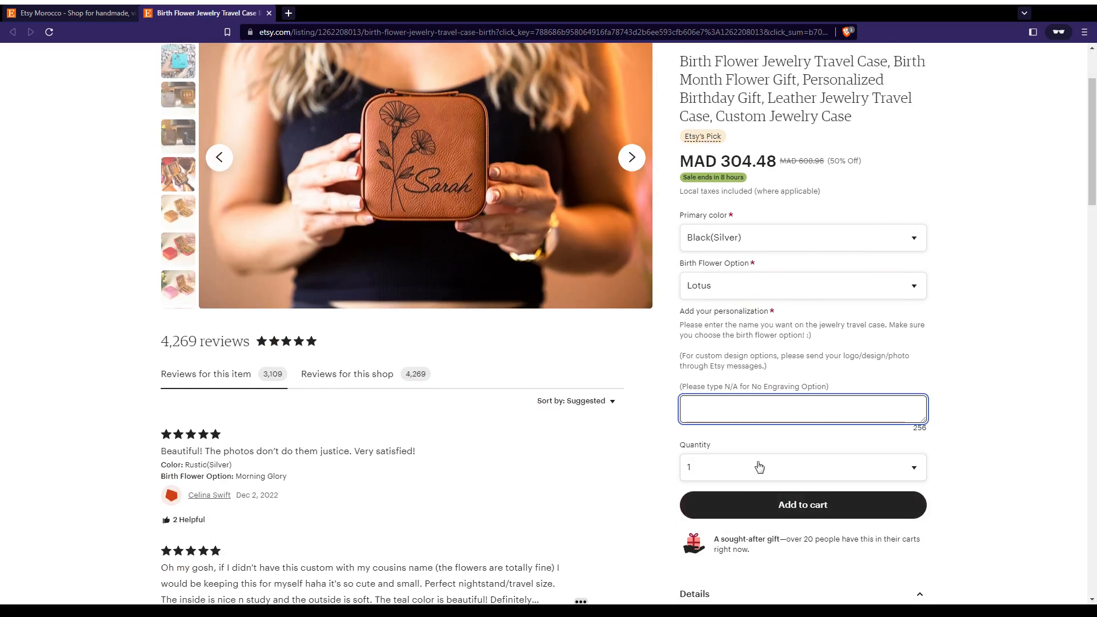
pyautogui.click(802, 505)
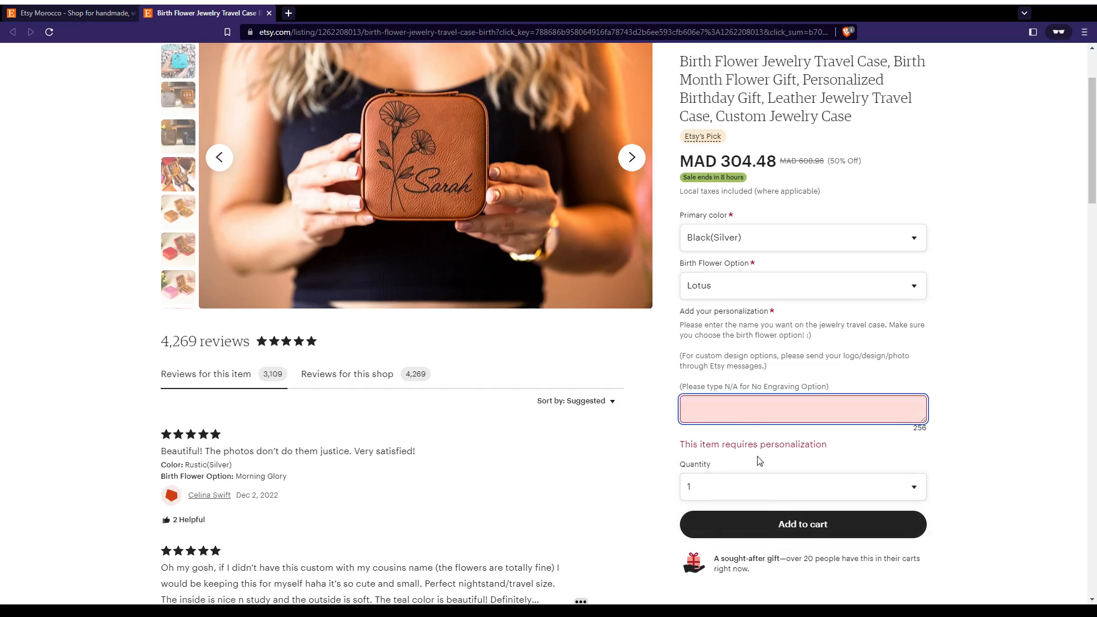
pyautogui.write('test')
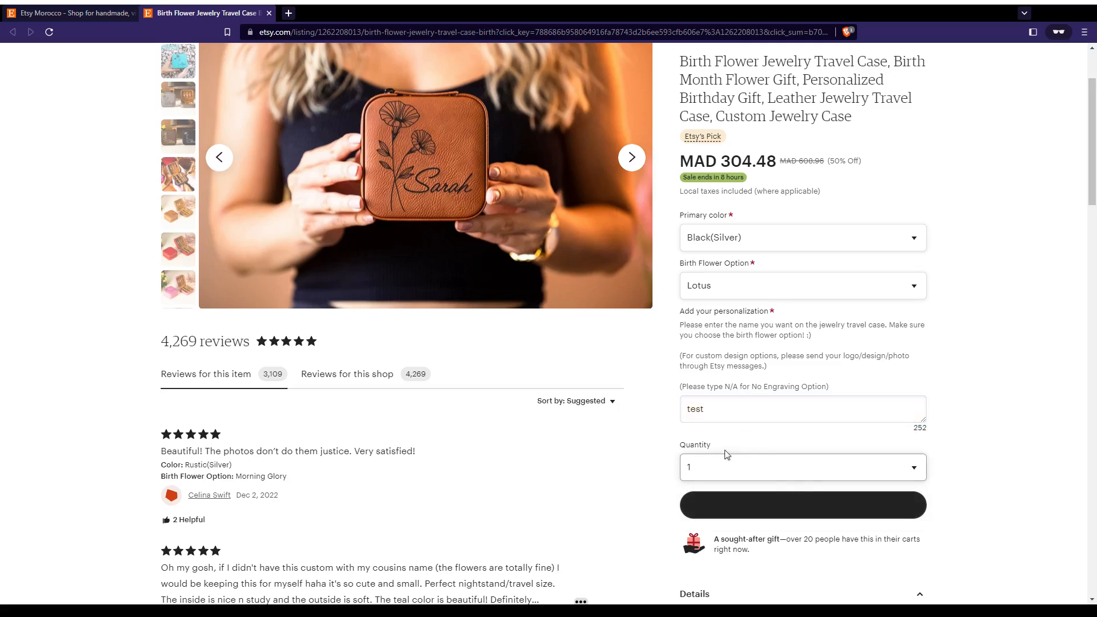
pyautogui.click(801, 504)
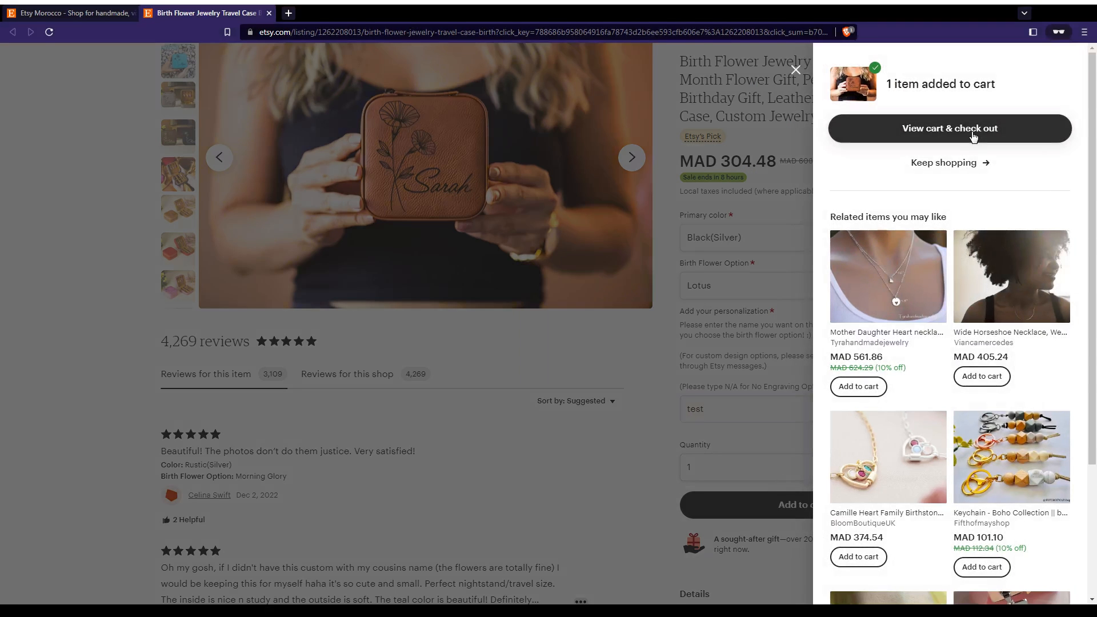
pyautogui.click(950, 128)
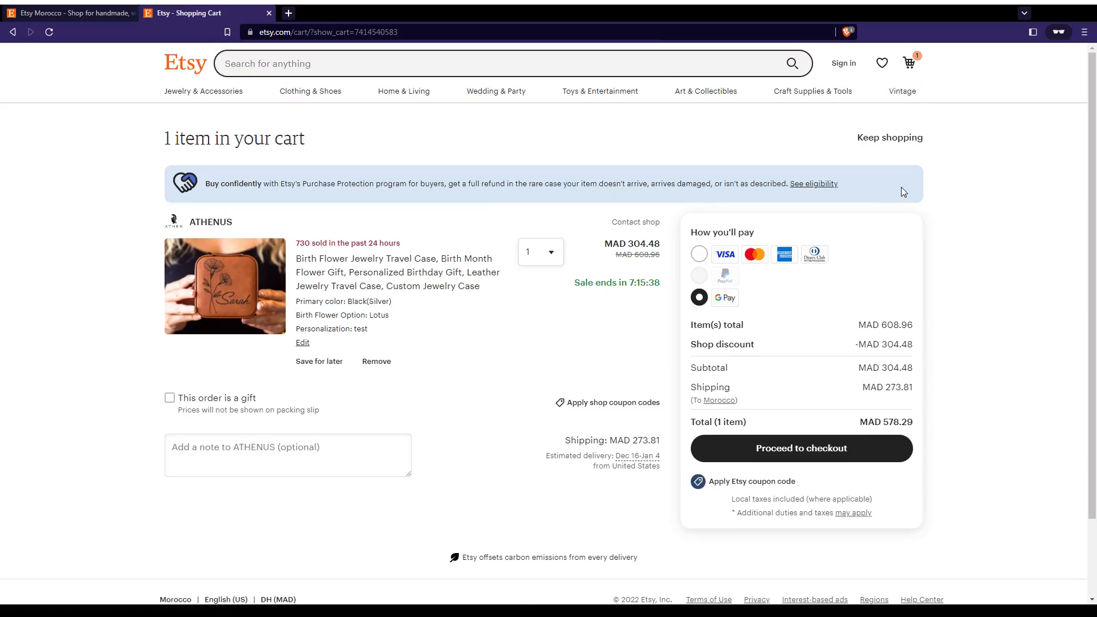
pyautogui.moveTo(573, 431)
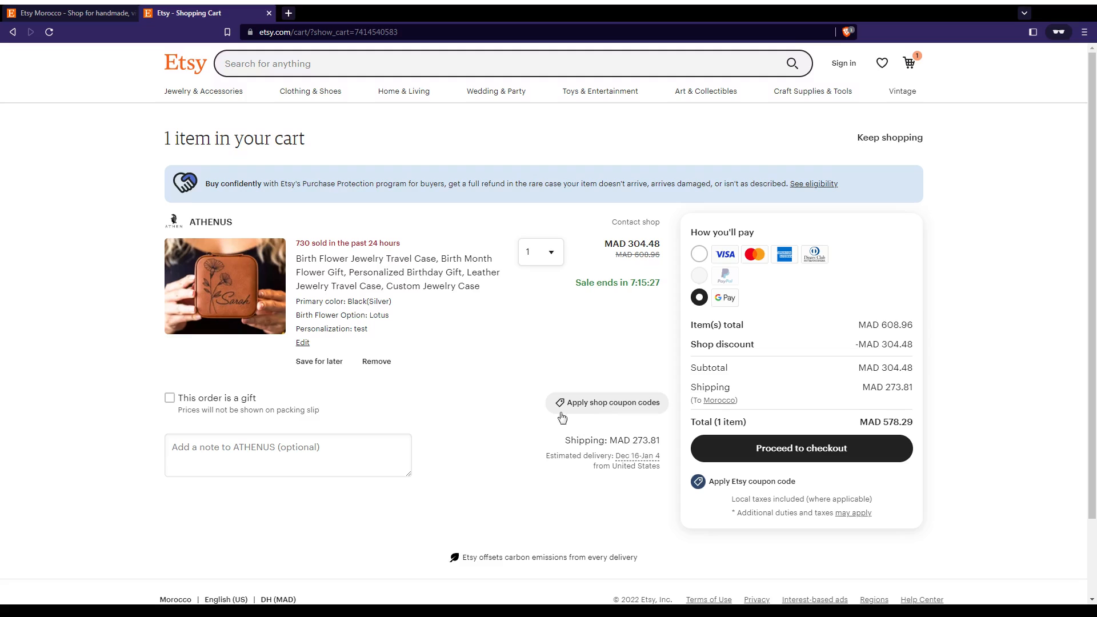
pyautogui.moveTo(608, 408)
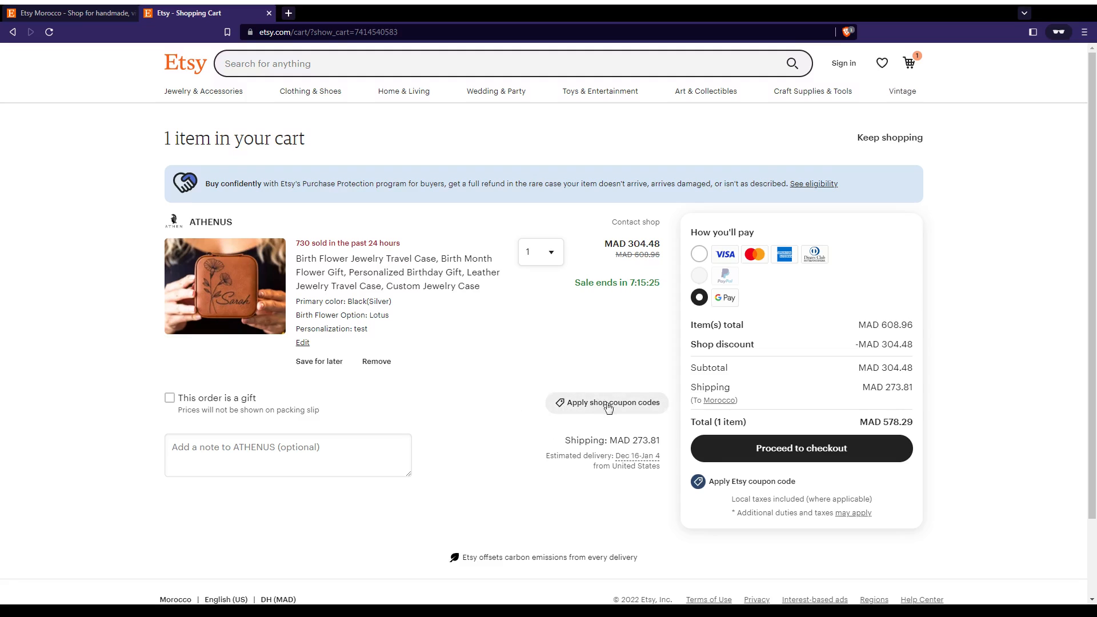
# Apply shop coupon code "kjbkdf" and select the invalid-code error message
pyautogui.click(606, 402)
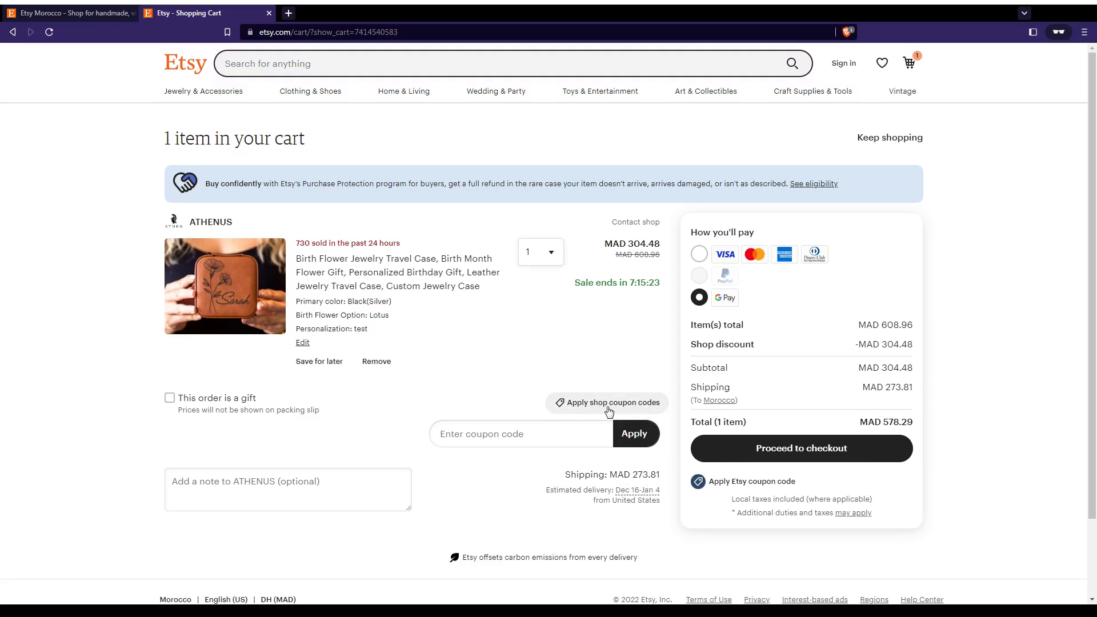
pyautogui.click(520, 433)
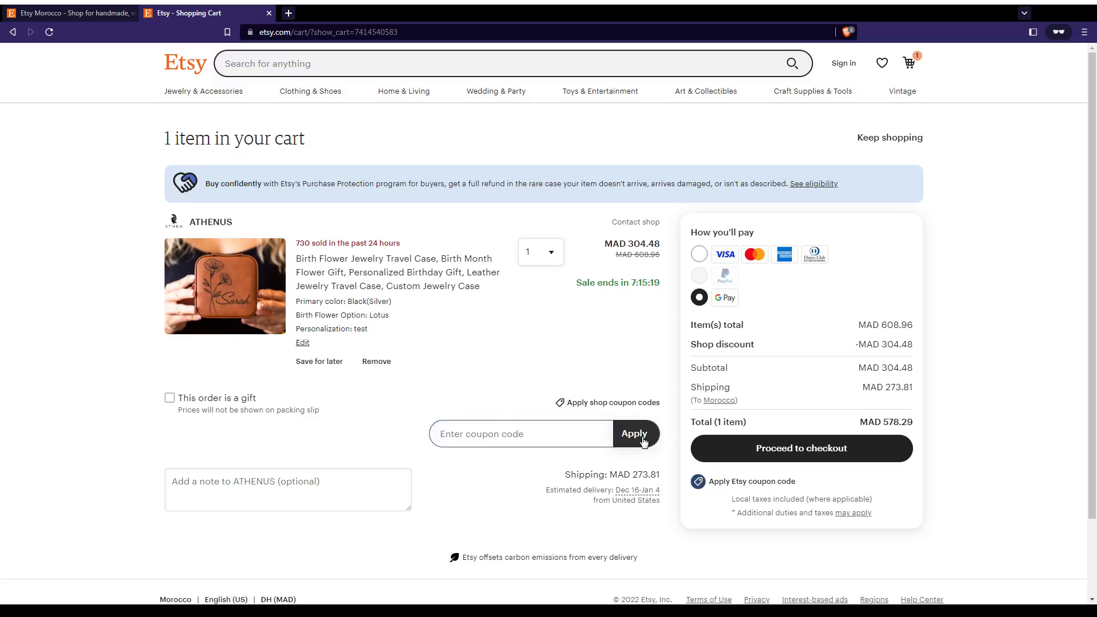
pyautogui.write('kjbkdf')
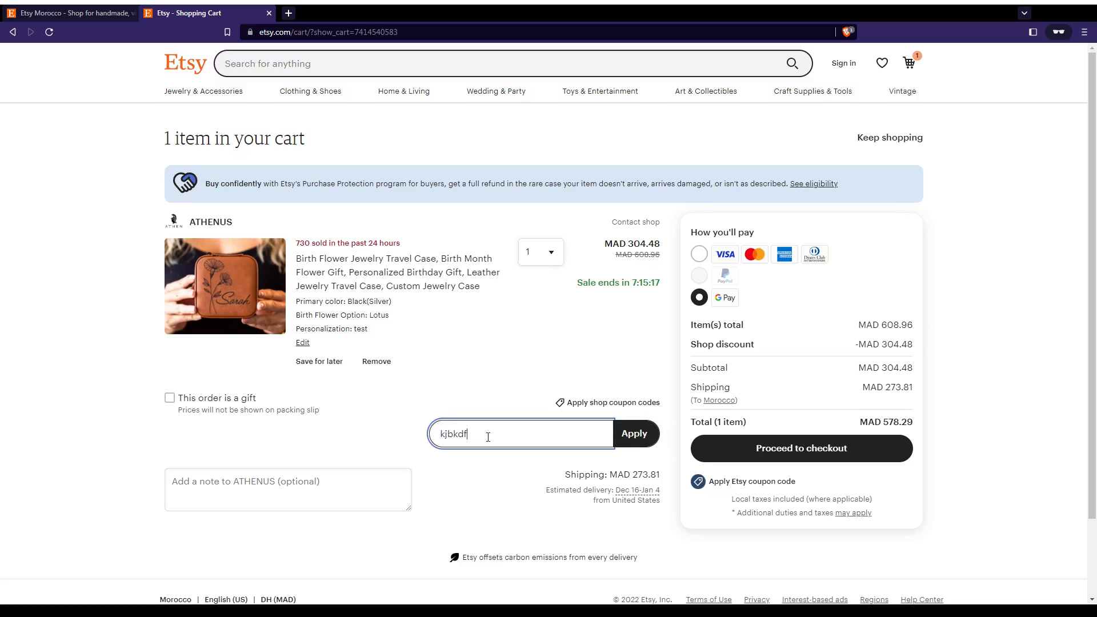
pyautogui.click(634, 434)
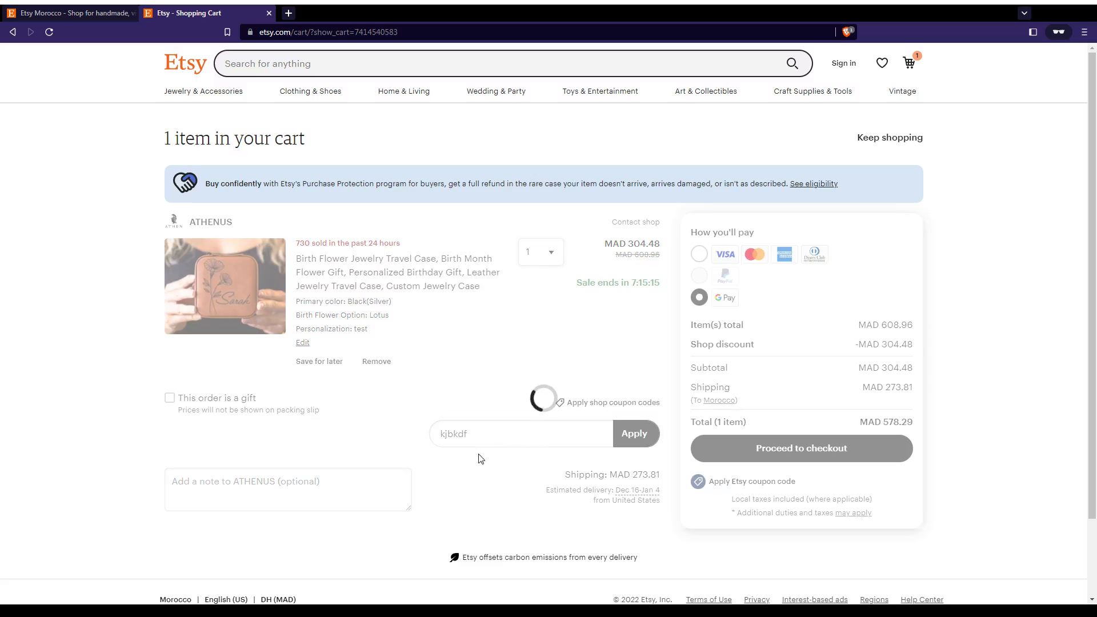
pyautogui.click(633, 433)
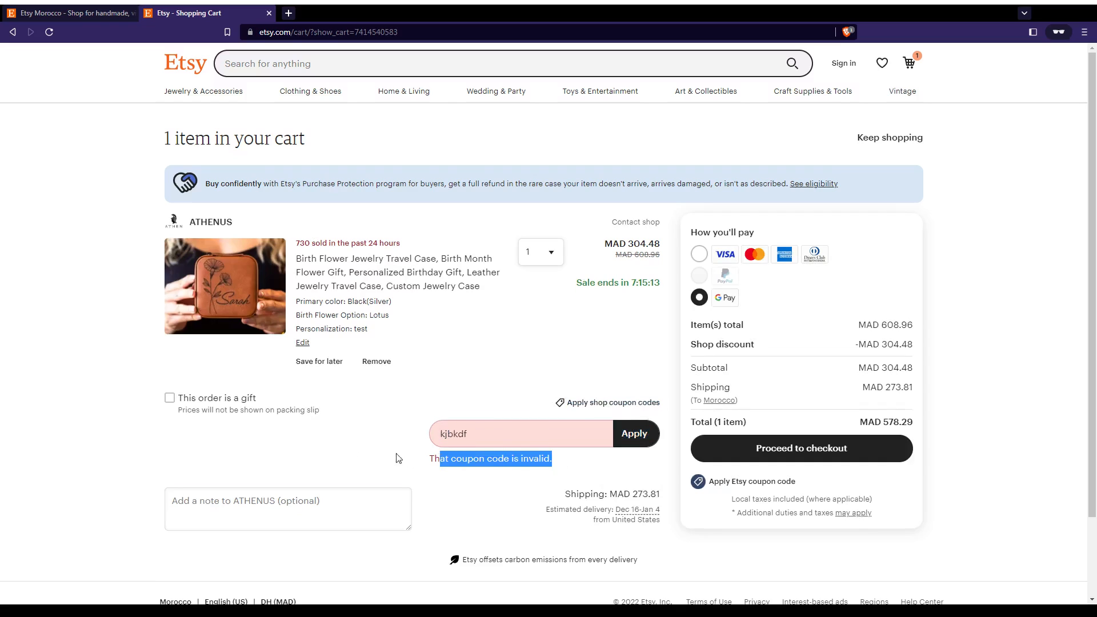